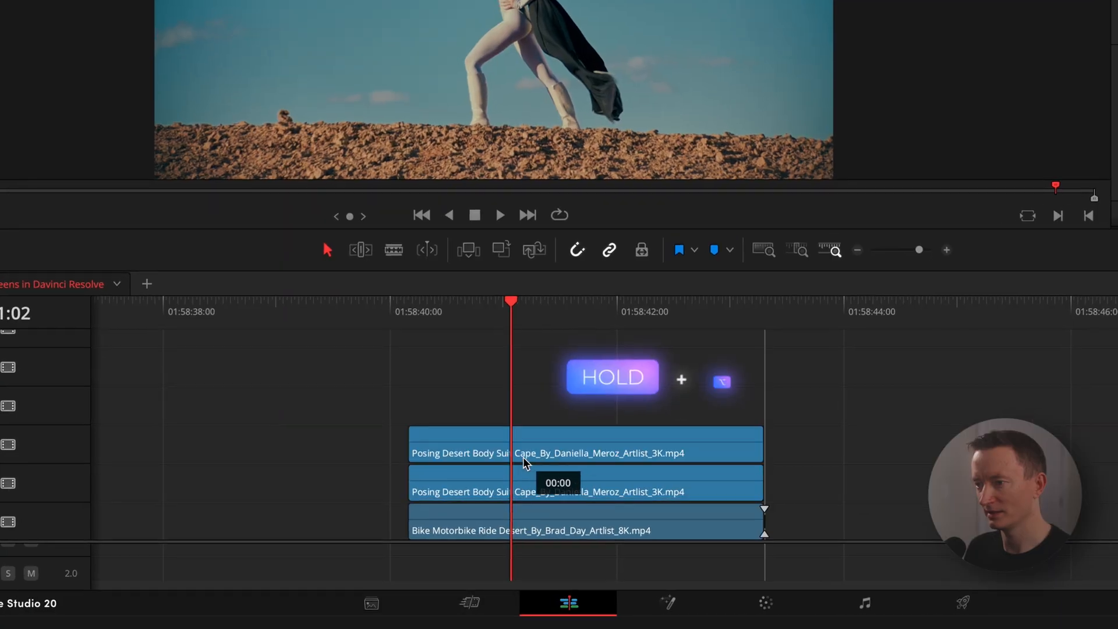
Duplicate the posing clip up a track and Magic Mask the caped woman in Fusion, checking frame 31.
{"action": "left_click", "coordinate": [666, 602]}
{"action": "type", "text": "magi"}
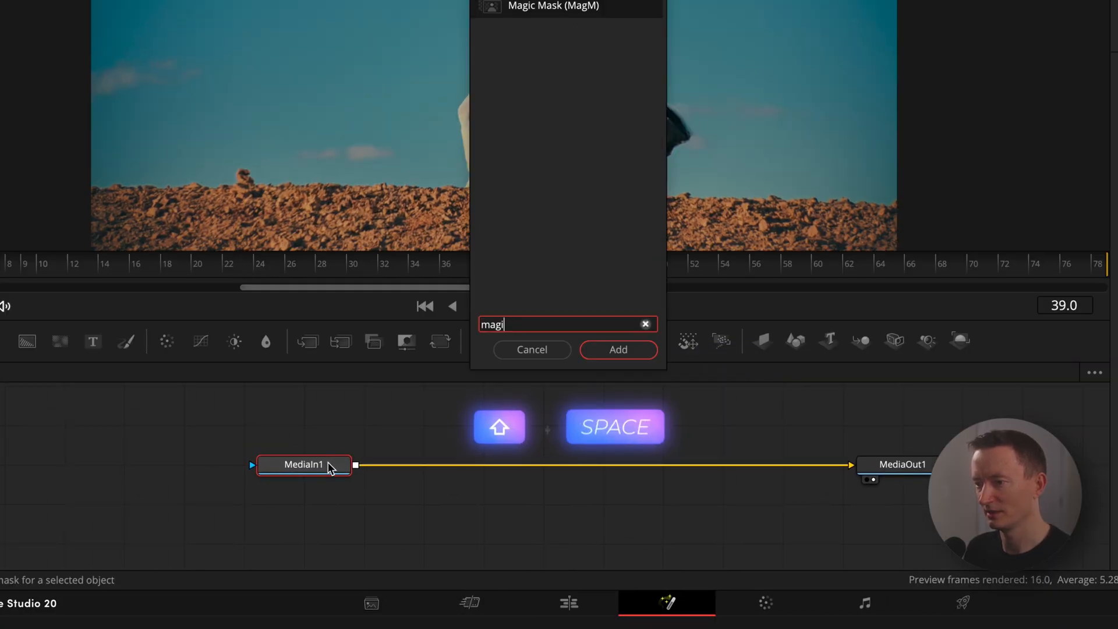
{"action": "left_click", "coordinate": [617, 350]}
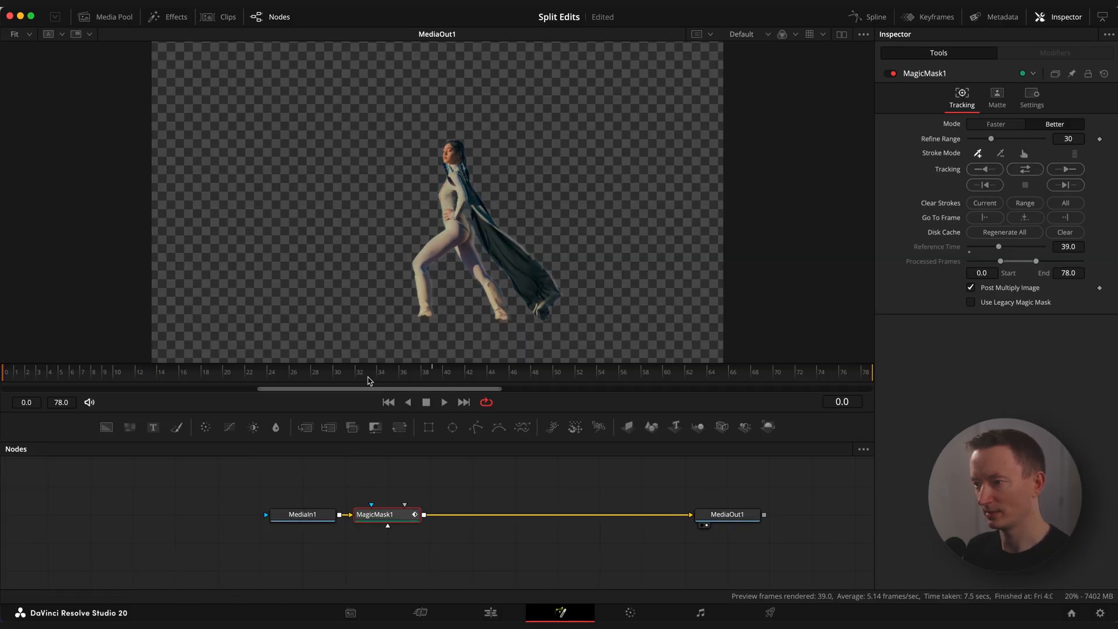
{"action": "left_click", "coordinate": [349, 371]}
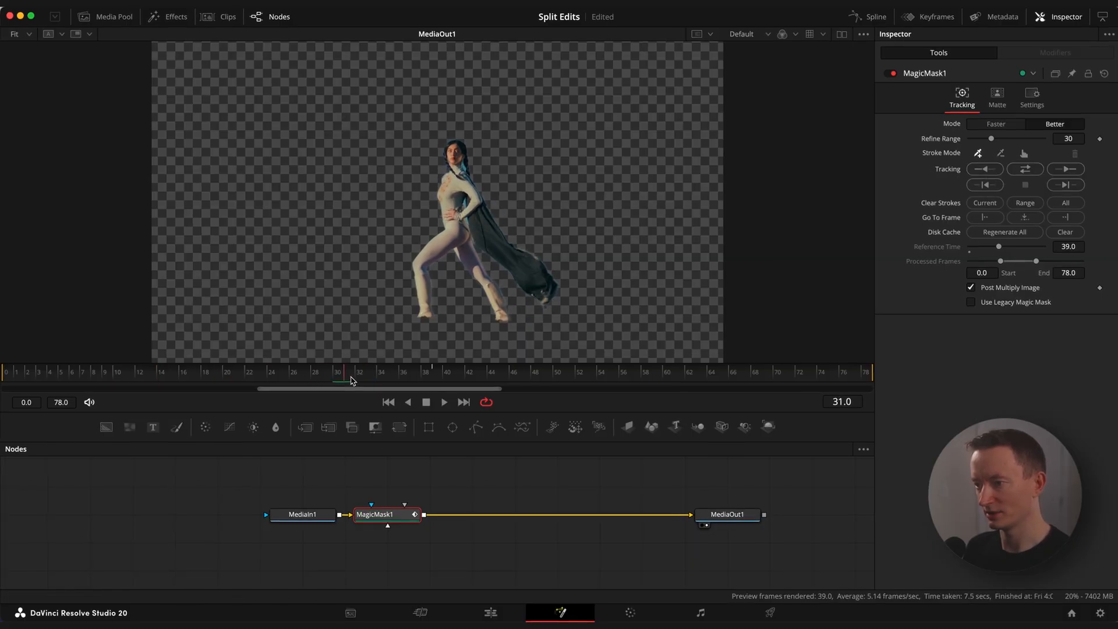
{"action": "left_click", "coordinate": [497, 612]}
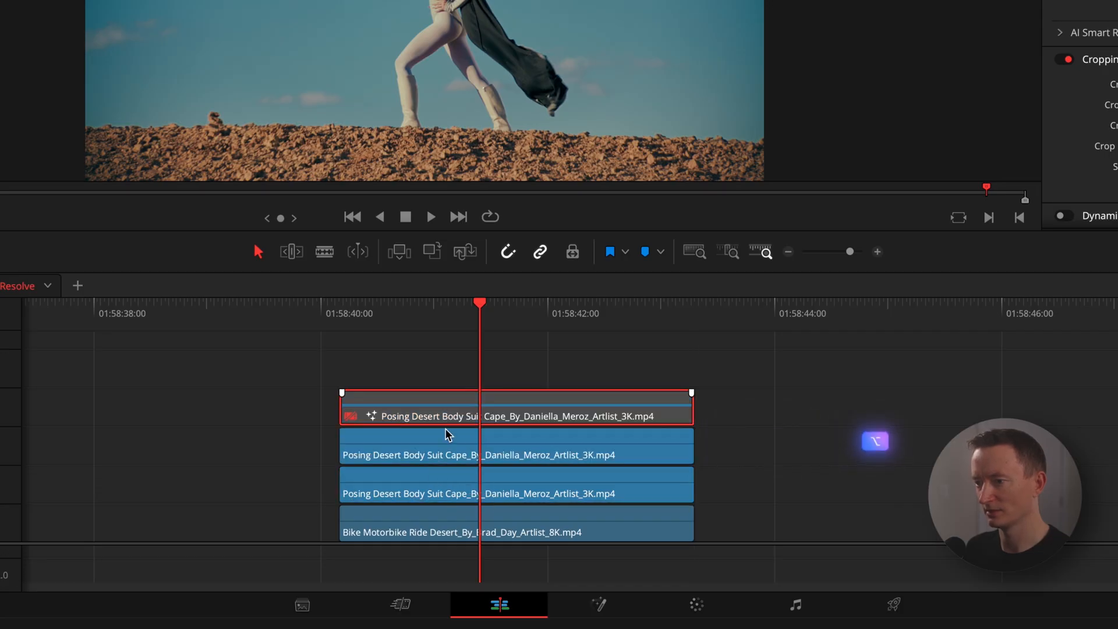
Stack another masked copy and redraw its Magic Mask on the rocky ground, then return to Edit.
{"action": "left_click", "coordinate": [598, 604]}
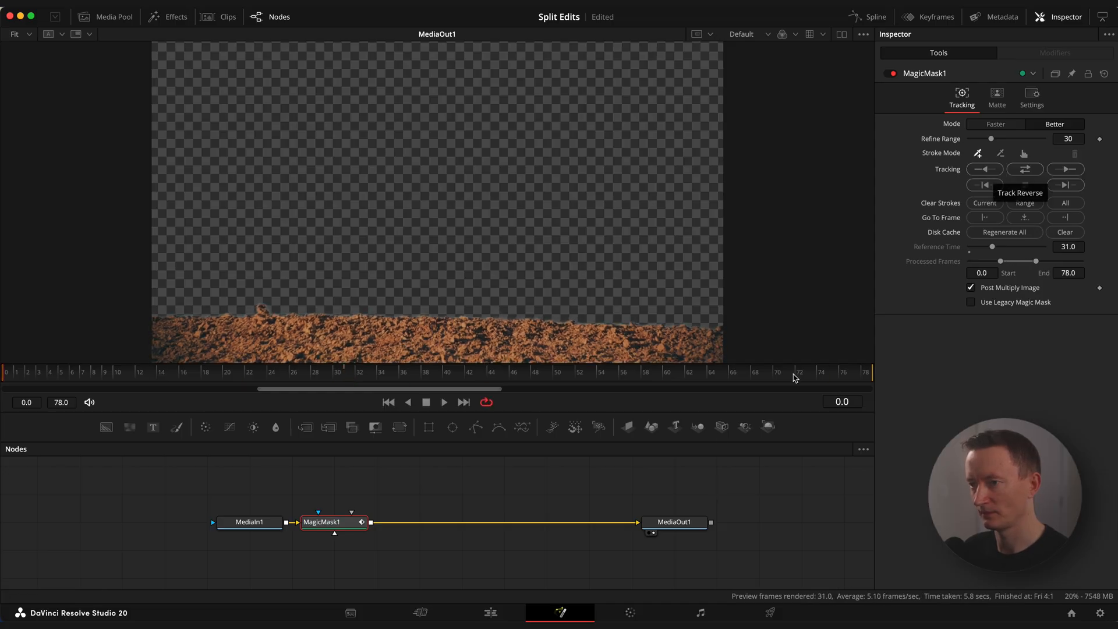
{"action": "left_click", "coordinate": [489, 613]}
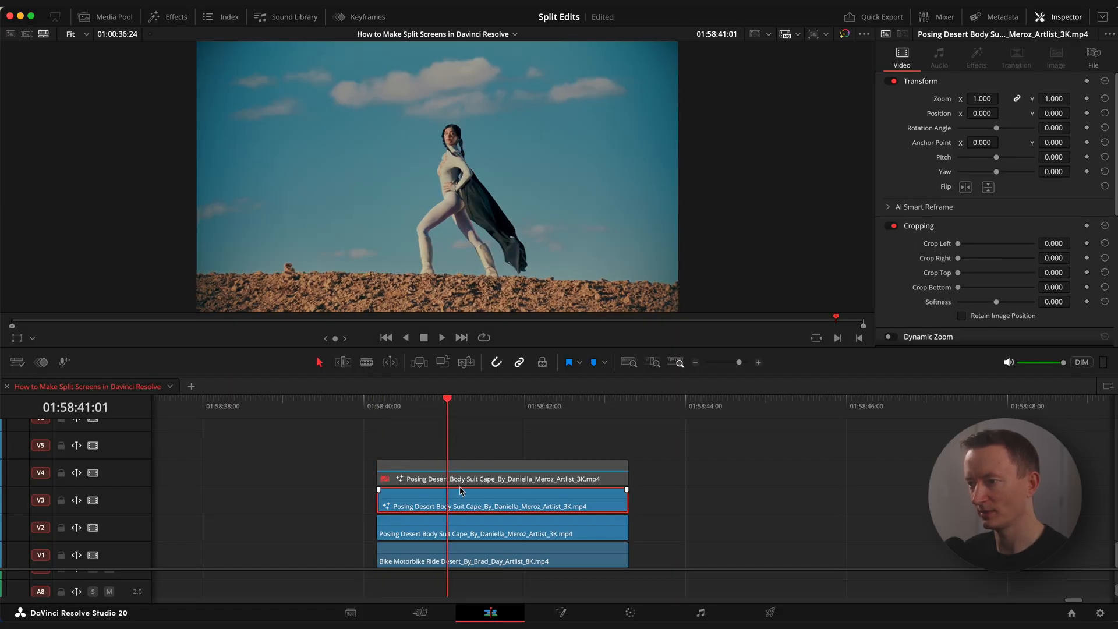
Set the Bike Motorbike Ride clip's Zoom to 1.380 and Position X to 462.
{"action": "left_click", "coordinate": [499, 479]}
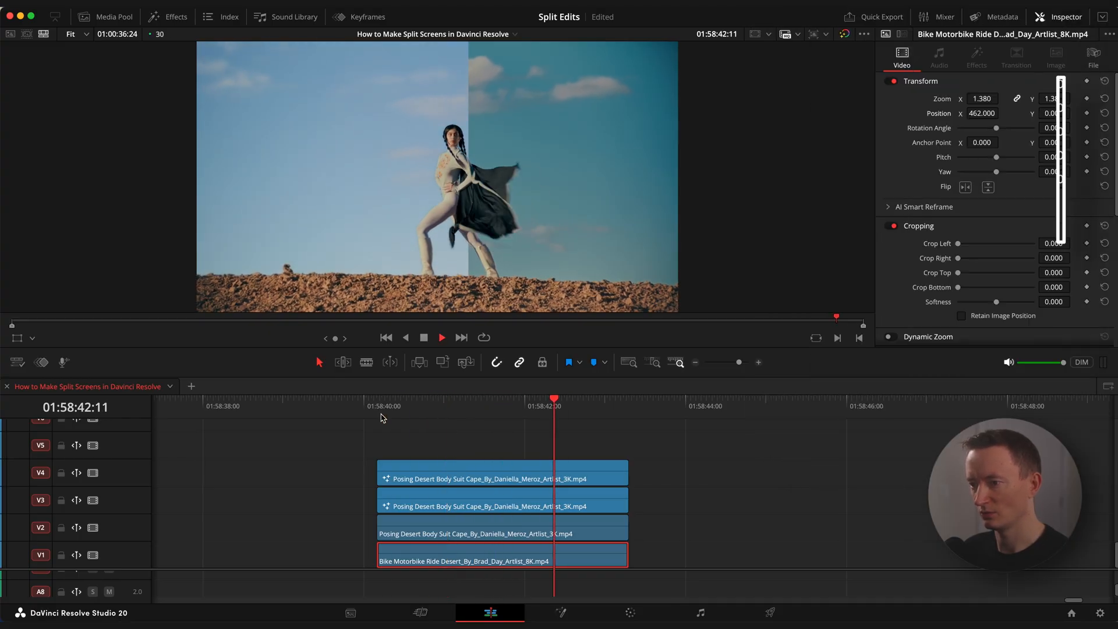
Place an Adjustment Clip on V5 over the stack with Zoom 1.210.
{"action": "left_click", "coordinate": [166, 16]}
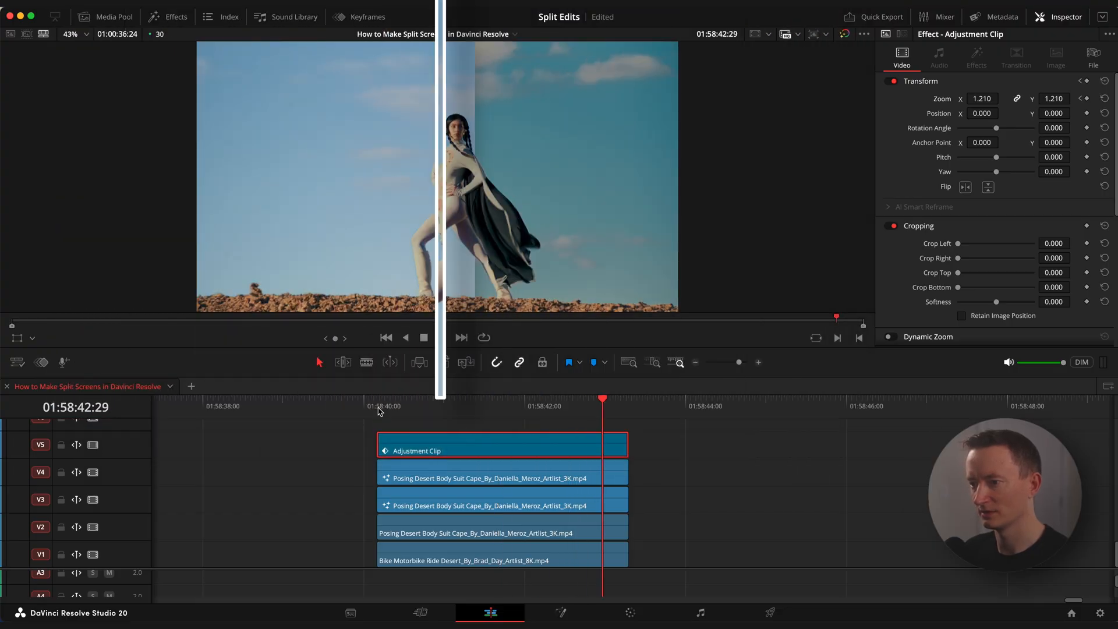
{"action": "left_click", "coordinate": [176, 16]}
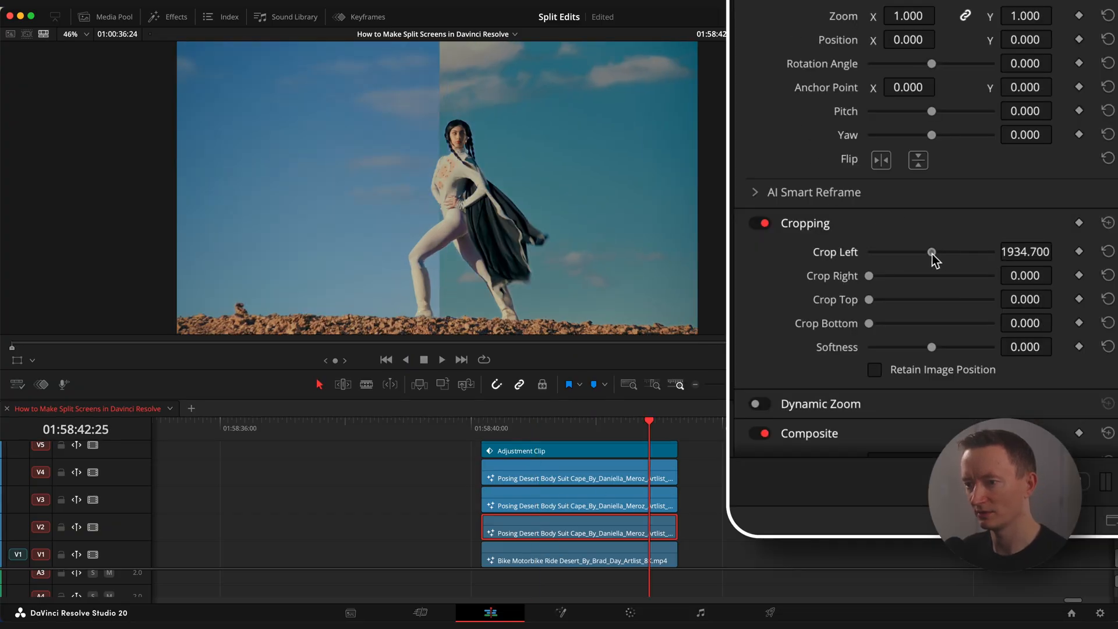
Adjust Crop Left on the posing clip, then lower the rider clip's Crop Left to about 829.
{"action": "left_click_drag", "start_coordinate": [930, 251], "coordinate": [945, 252]}
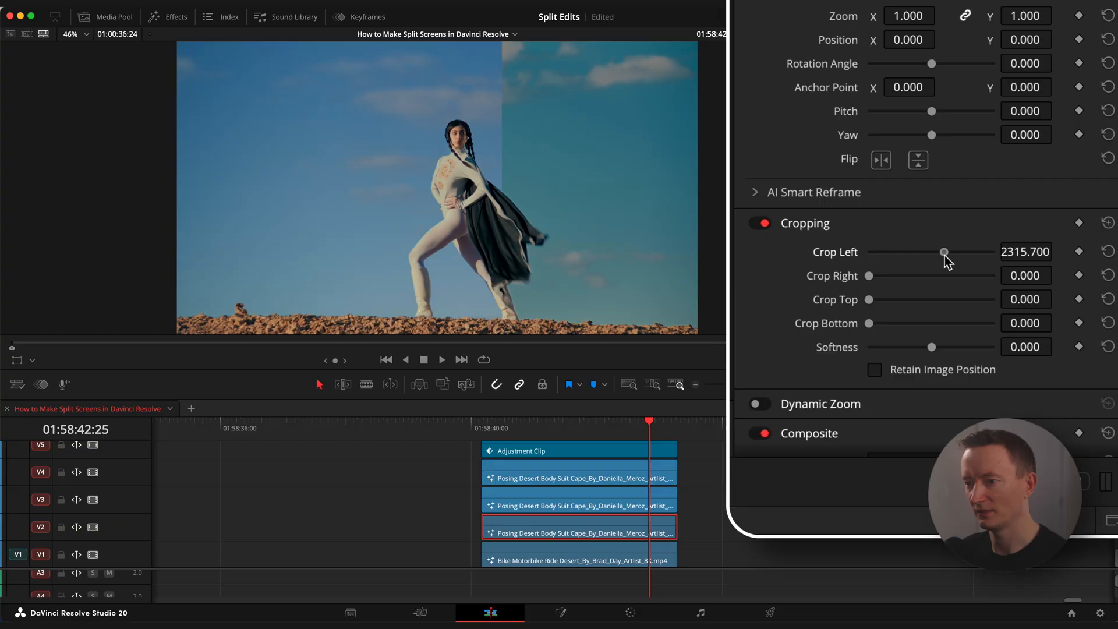
{"action": "left_click_drag", "start_coordinate": [944, 251], "coordinate": [931, 251]}
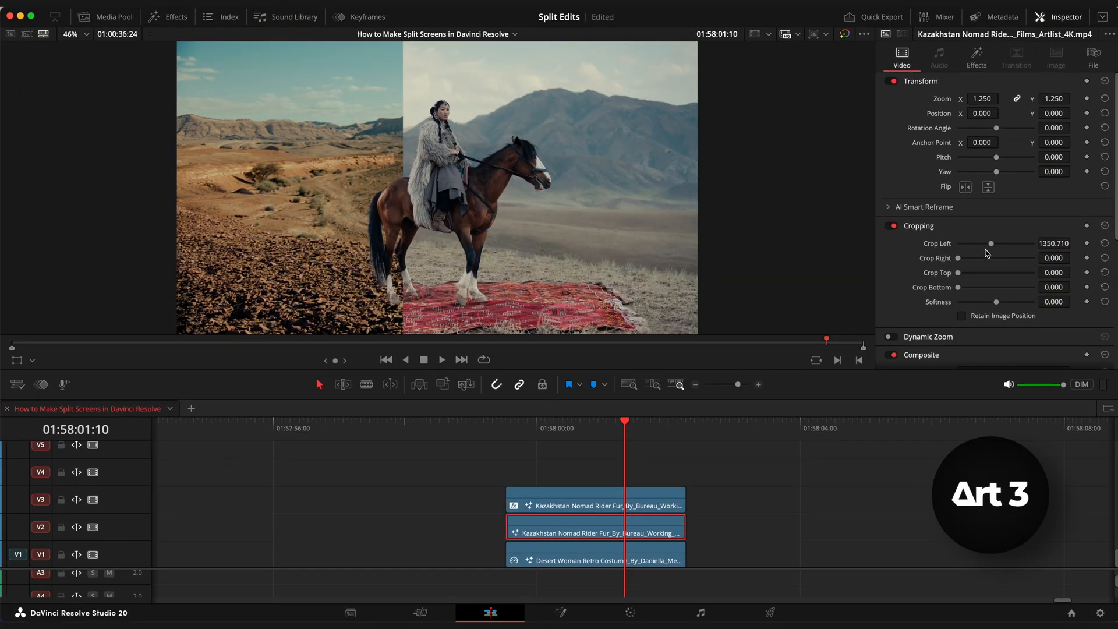
{"action": "left_click_drag", "start_coordinate": [990, 244], "coordinate": [978, 244]}
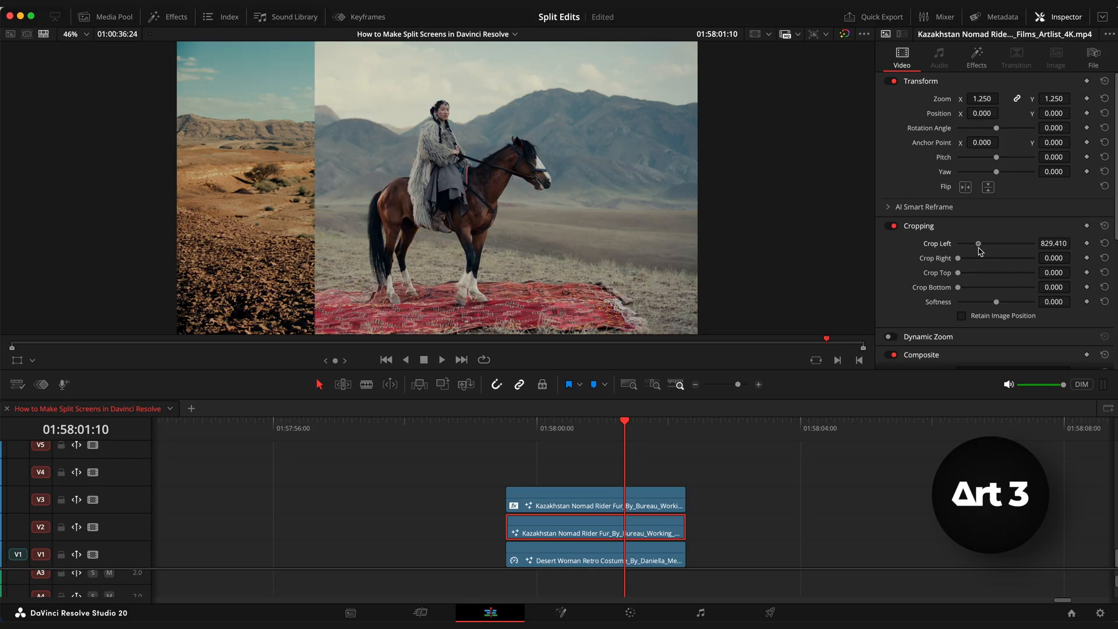
{"action": "left_click_drag", "start_coordinate": [978, 244], "coordinate": [994, 243]}
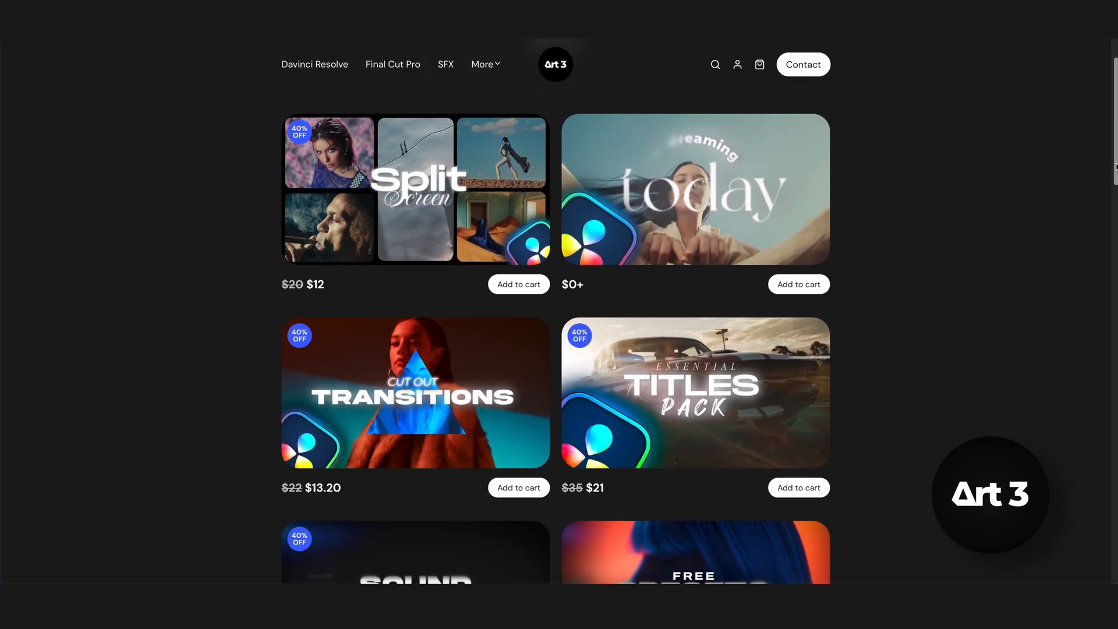
Scroll the Art 3 store grid past the Split Screen pack to more template packs.
{"action": "scroll", "scroll_direction": "down", "scroll_amount": 3}
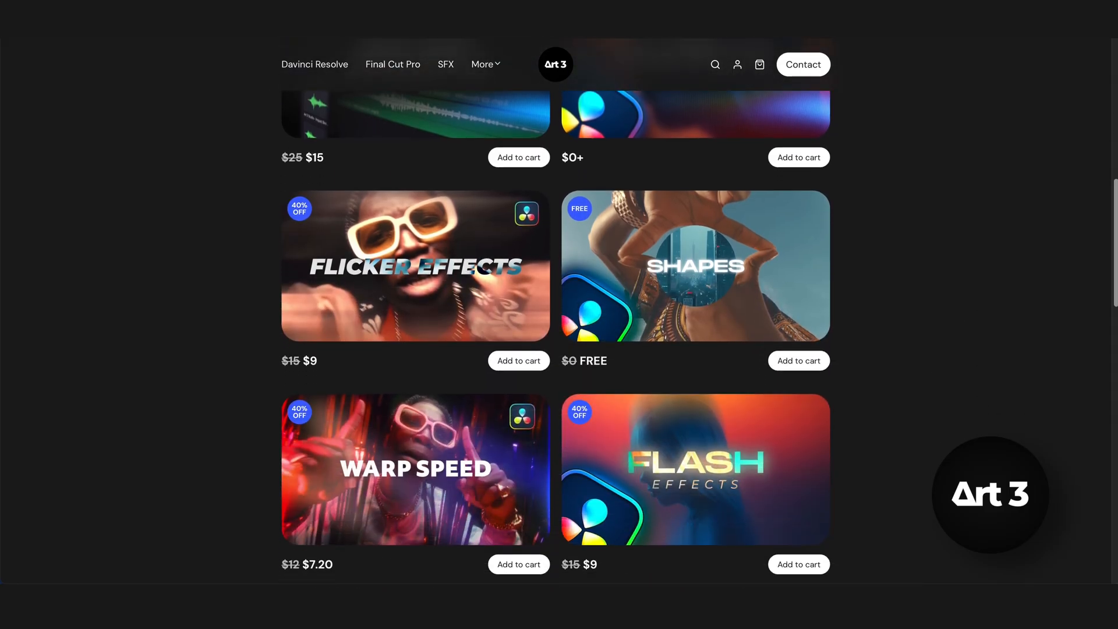